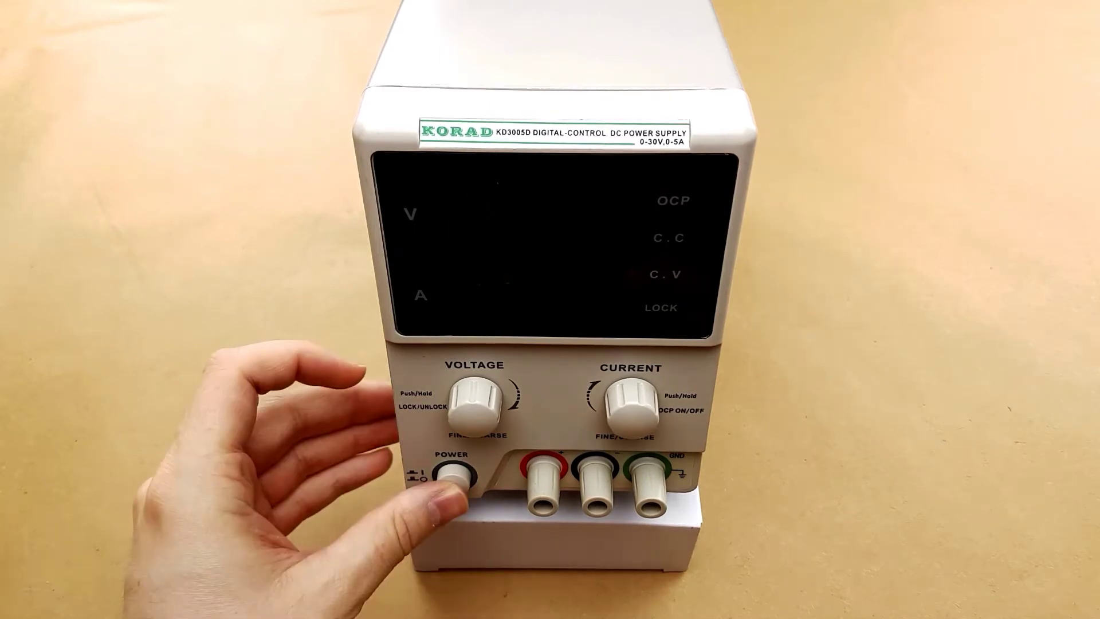
click(456, 473)
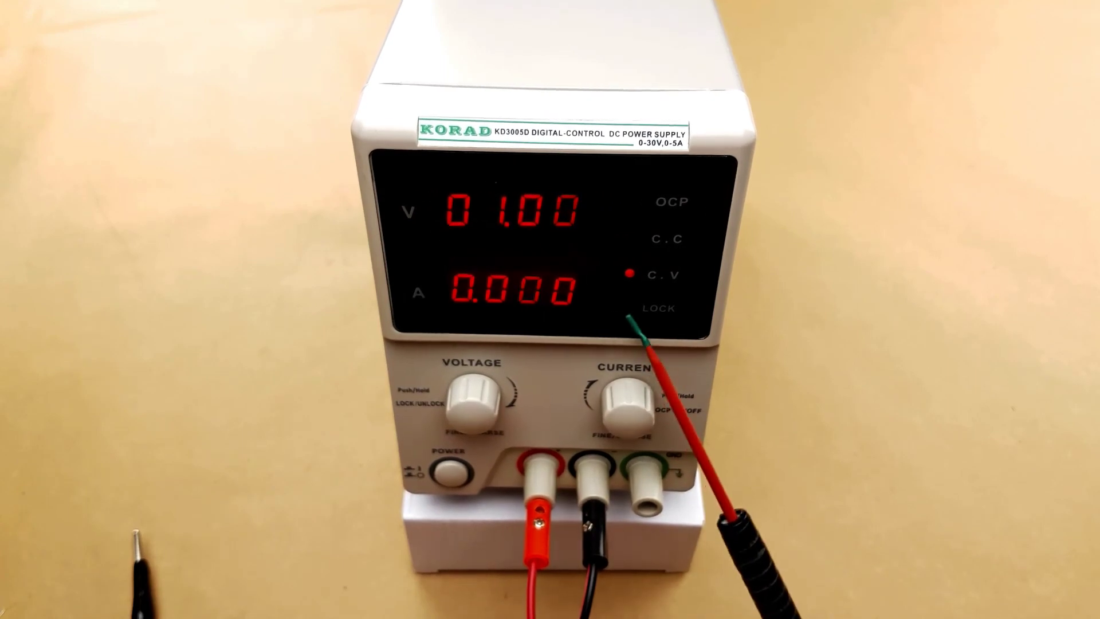
click(453, 477)
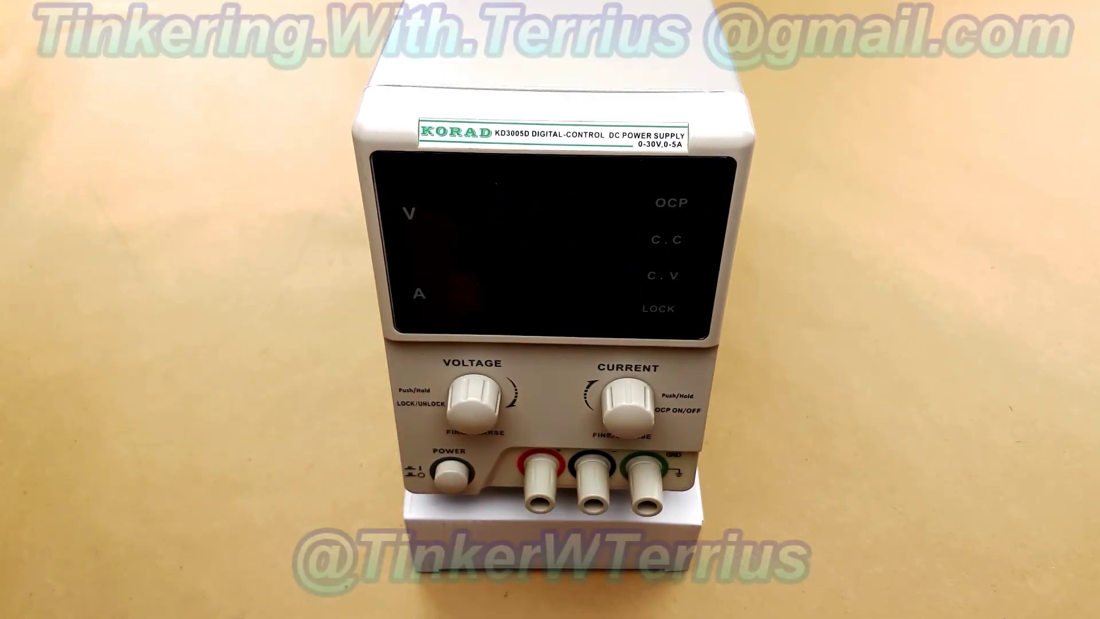